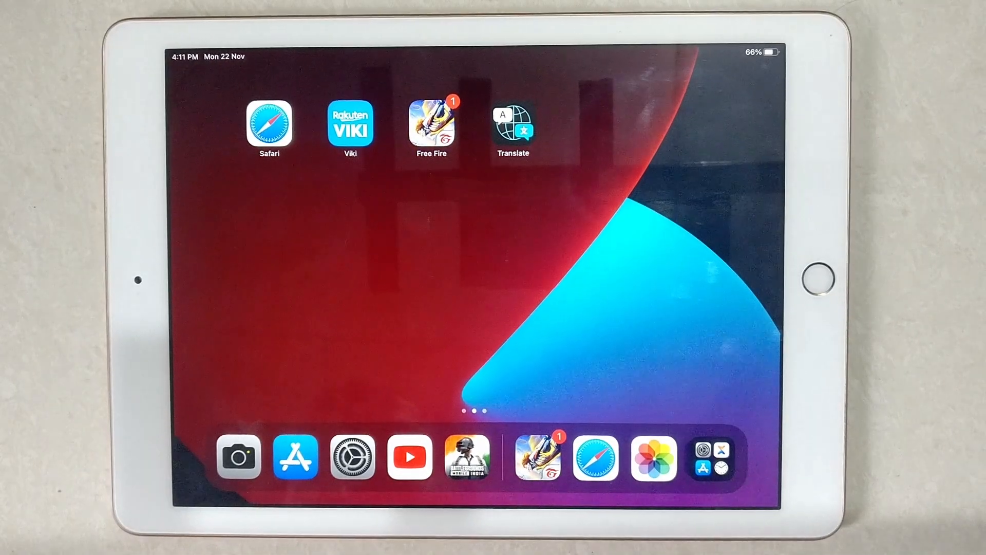
Reach Accessibility > Display & Text Size in Settings, all toggles still off.
{"action": "left_click", "coordinate": [354, 458]}
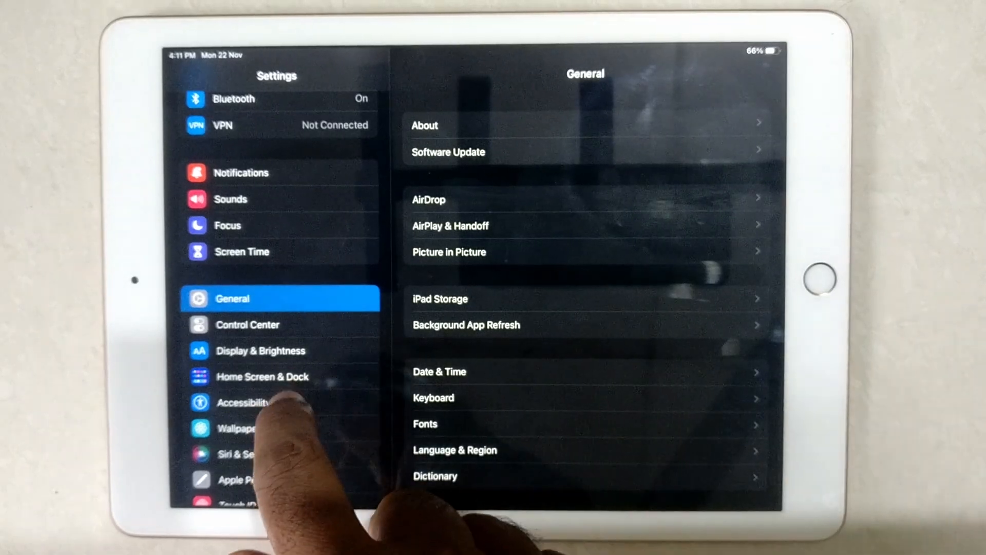
{"action": "left_click", "coordinate": [245, 403]}
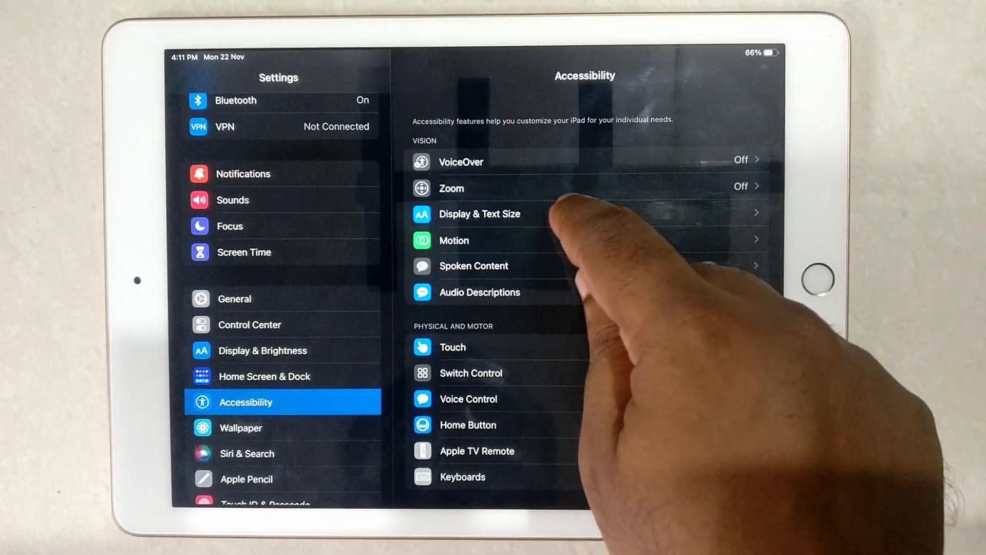
{"action": "left_click", "coordinate": [478, 213]}
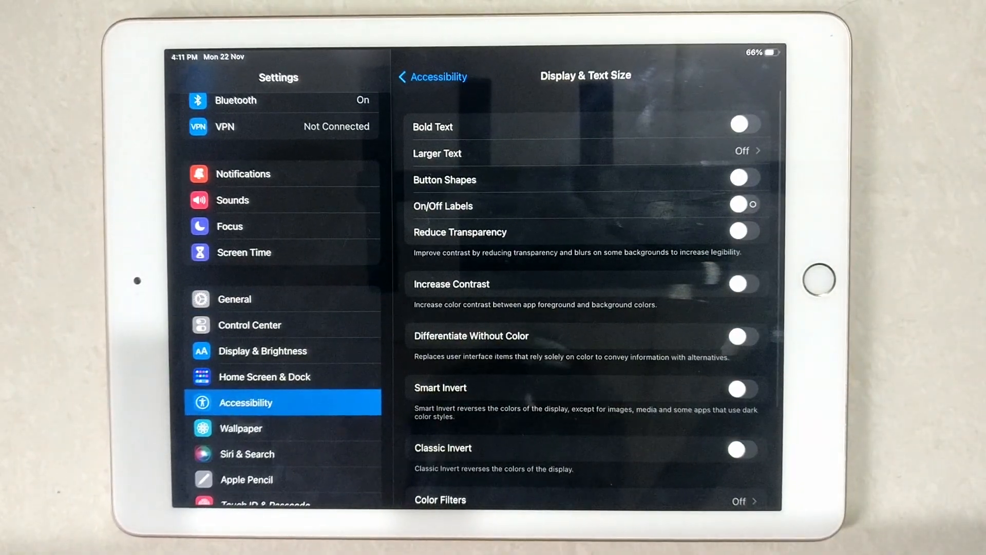
Switch On/Off Labels on, then return to the General settings page.
{"action": "left_click", "coordinate": [744, 203]}
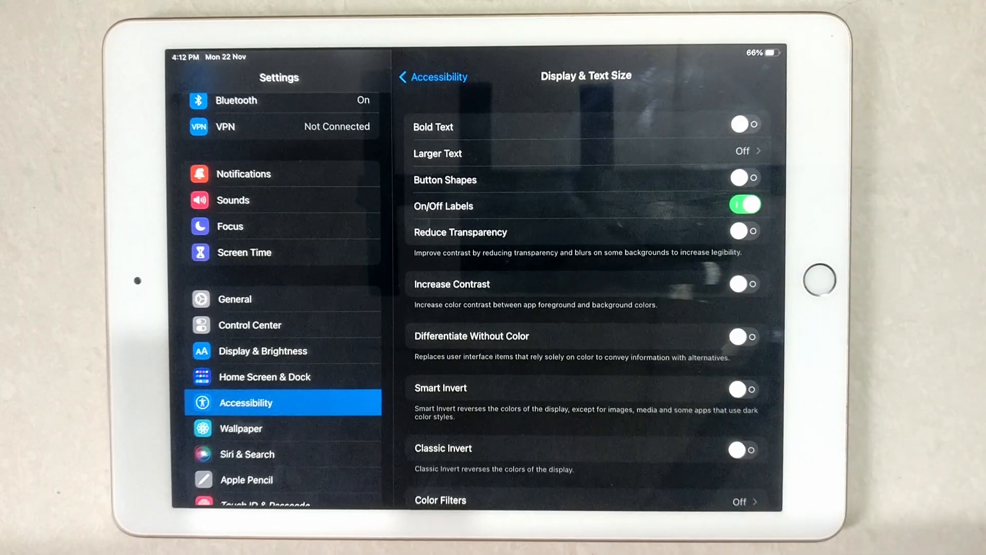
{"action": "left_click", "coordinate": [234, 299]}
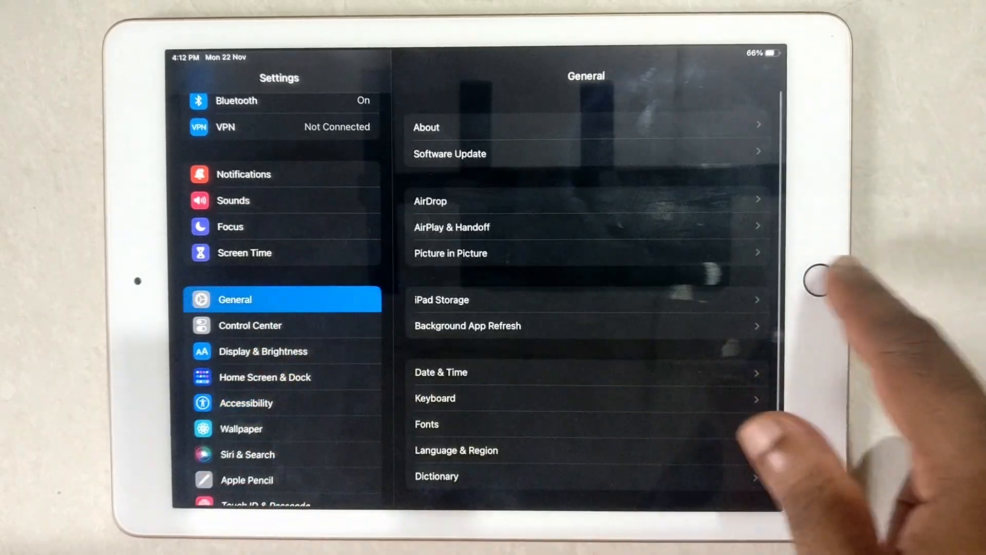